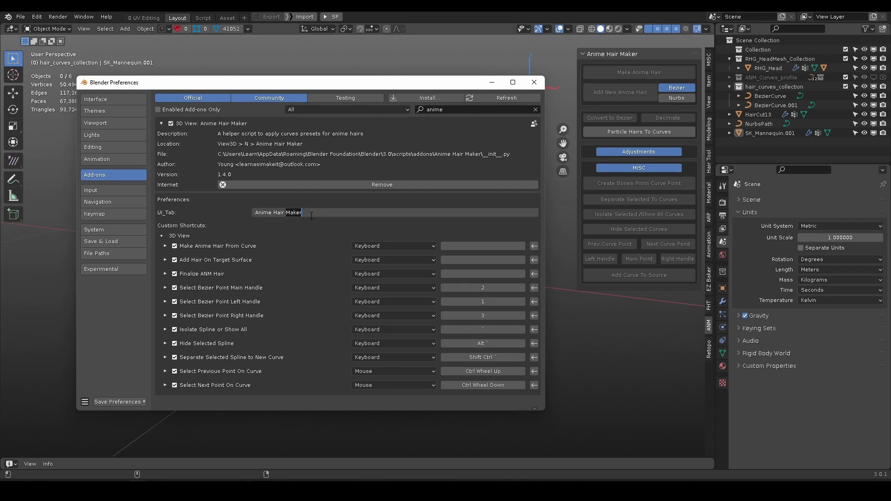
Rename the Anime Hair Maker sidebar UI tab to 'ANM' in the add-on preferences
type("ANM")
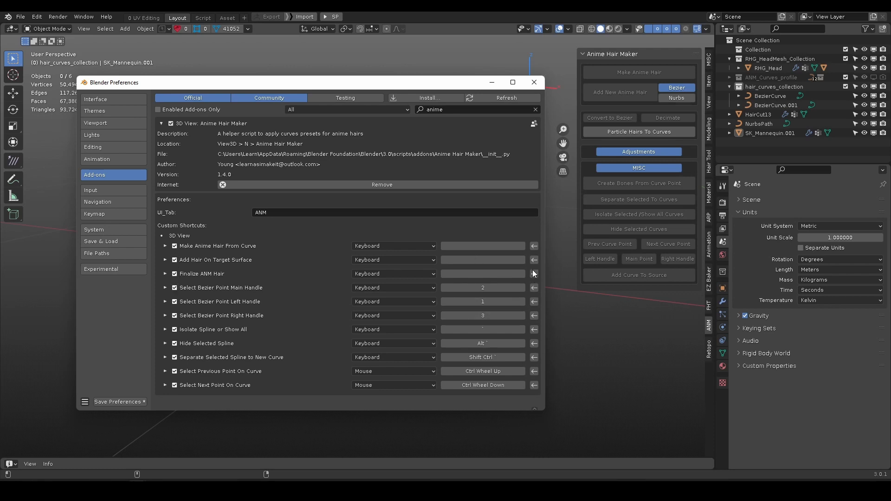
mouse_move(278, 333)
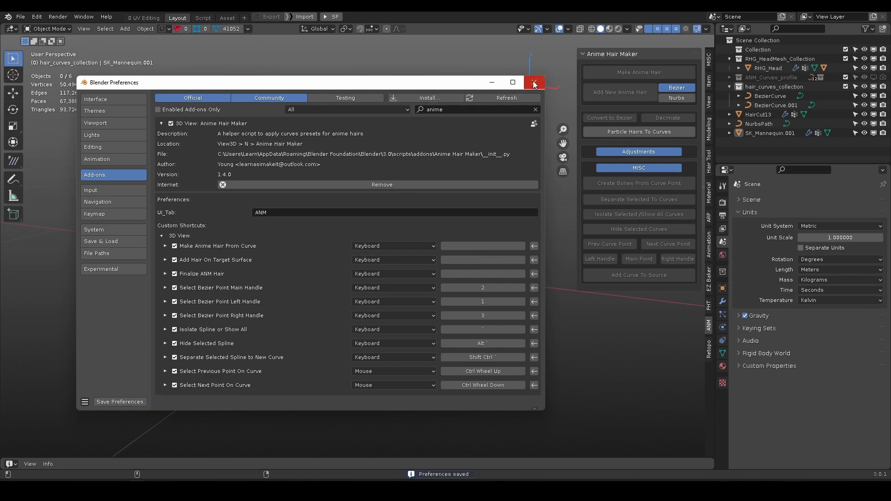
Raise the strand's overall size and reshape its bevel profile into a broad tapered ribbon
left_click(533, 82)
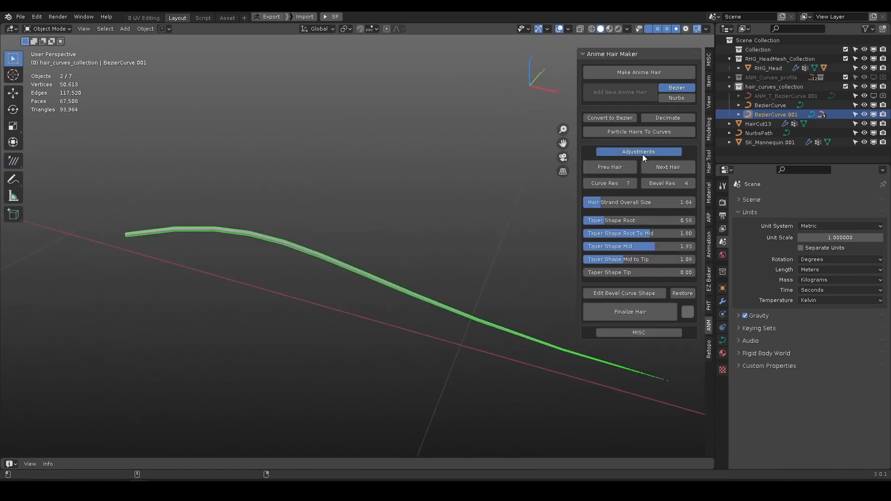
left_click_drag(619, 202, 682, 201)
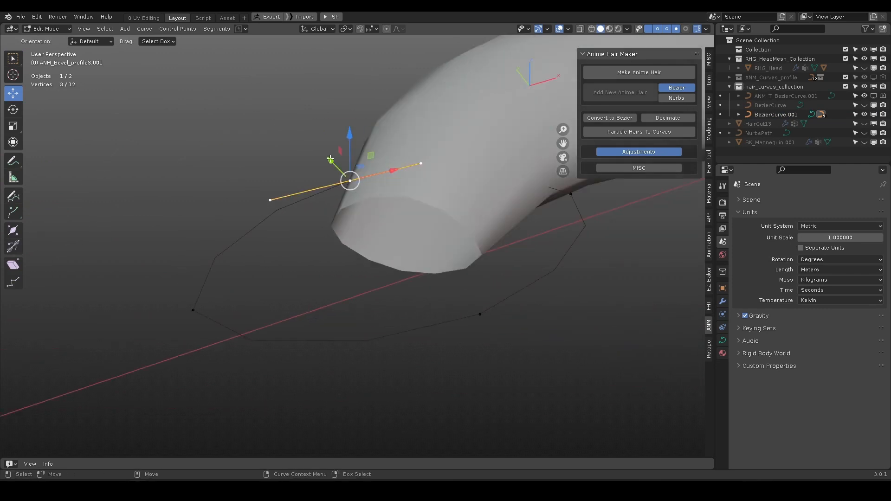
key("Tab")
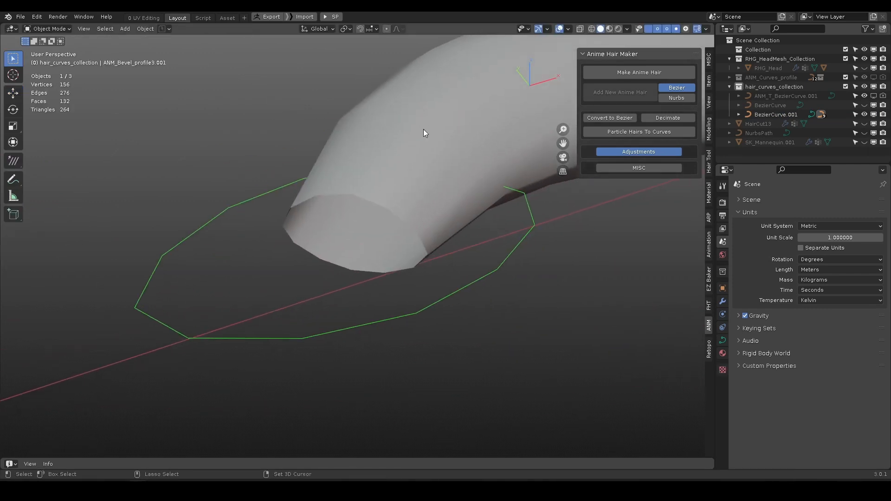
left_click(776, 115)
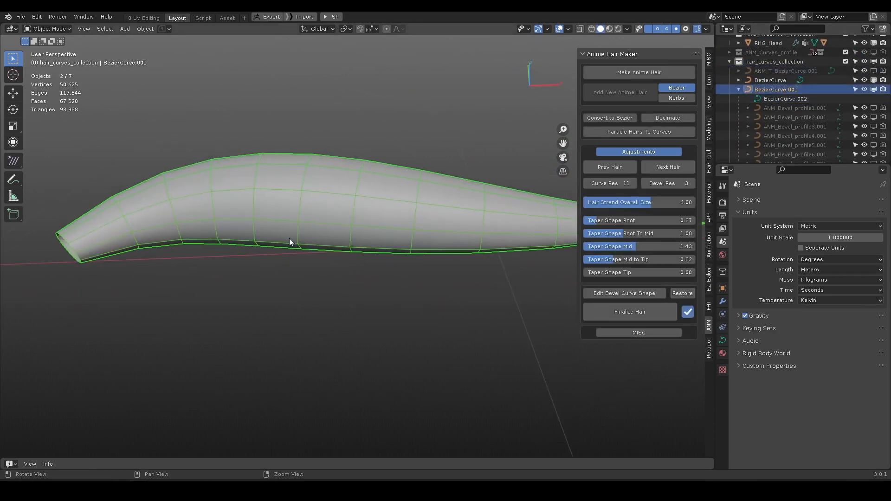
Finalize the tapered hair strand into a smooth tube and remove it from the scene
left_click(630, 312)
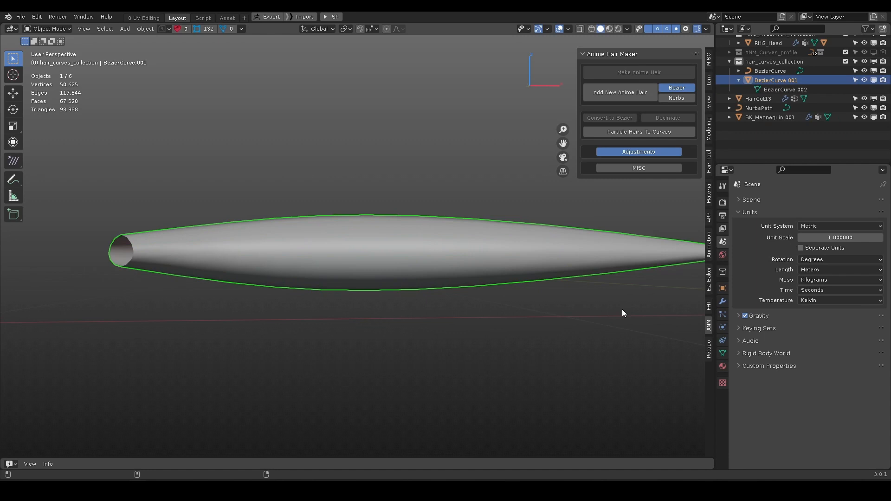
key("Tab")
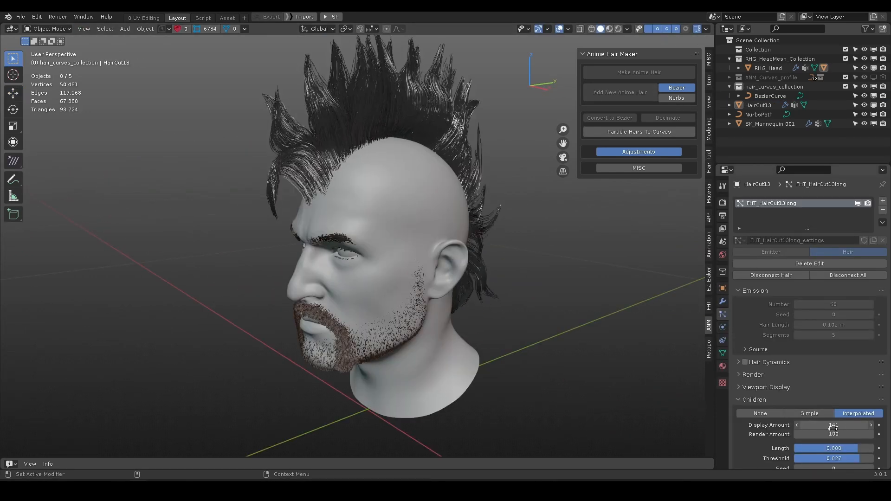
Reduce displayed child hairs, convert the mohawk to curves and adjust a strand's control point
left_click_drag(833, 424, 825, 425)
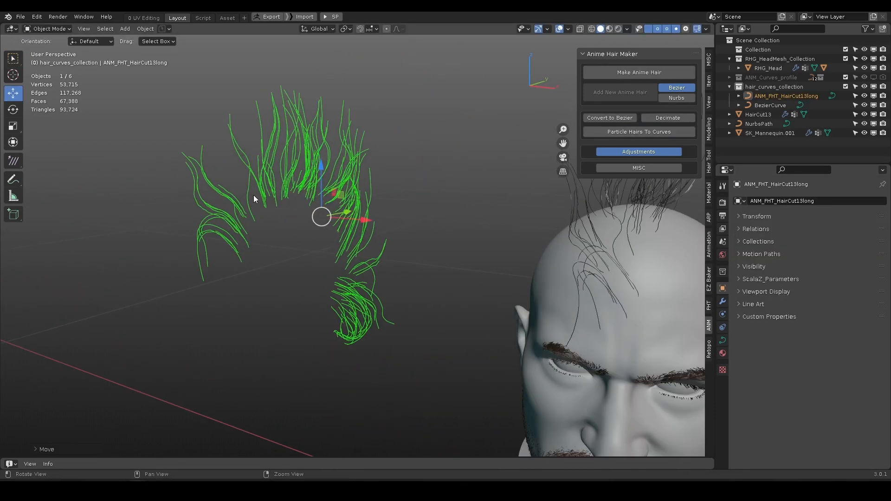
key("Tab")
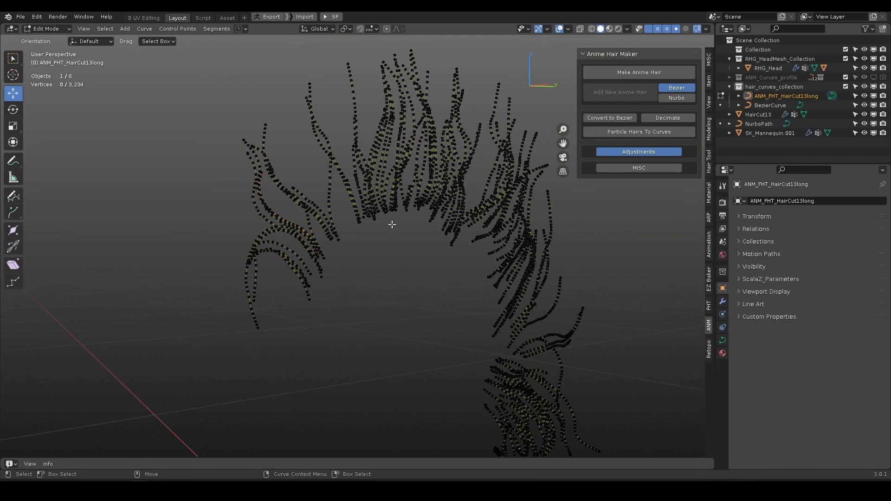
left_click(668, 118)
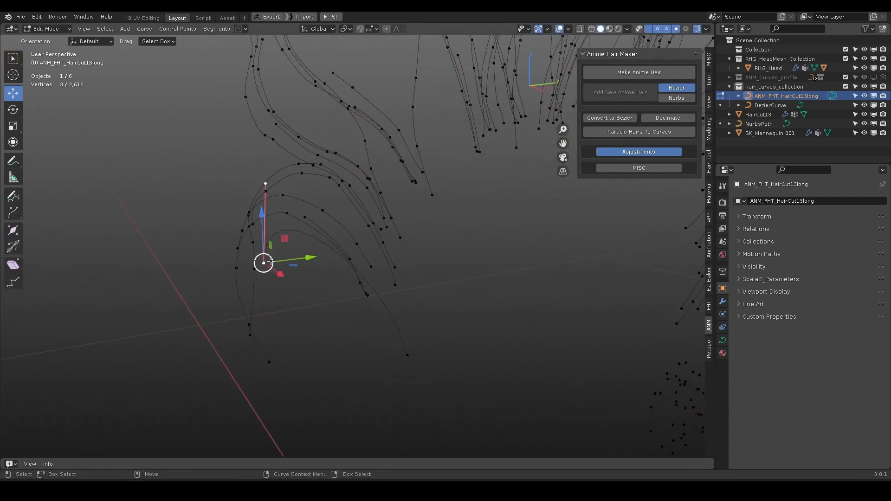
key("Tab")
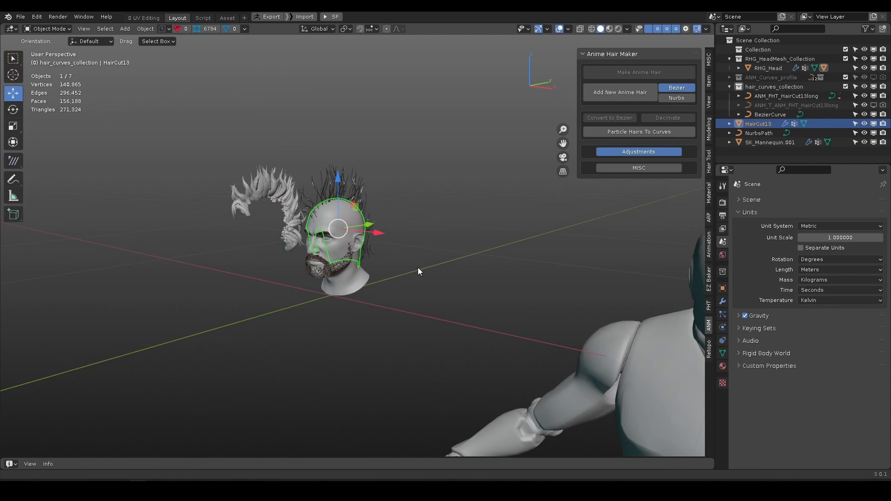
Remove the converted anime hair curves and reselect the HairCut13 head model
left_click(770, 142)
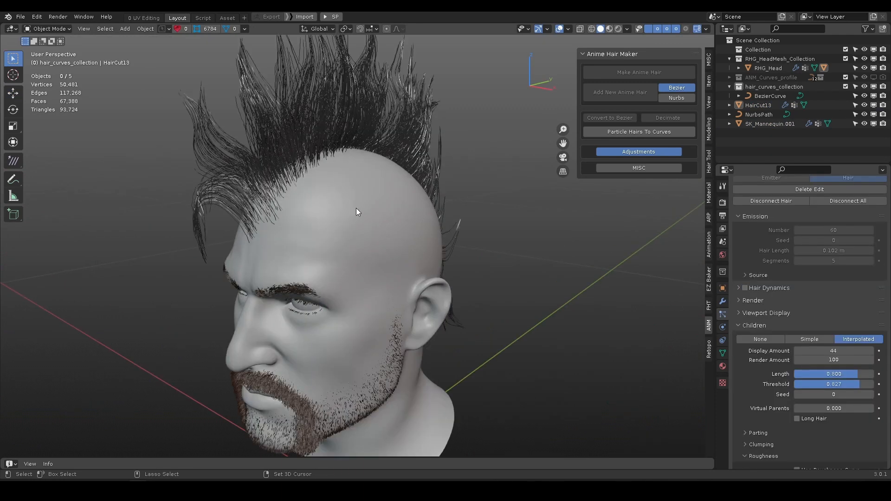
left_click(760, 105)
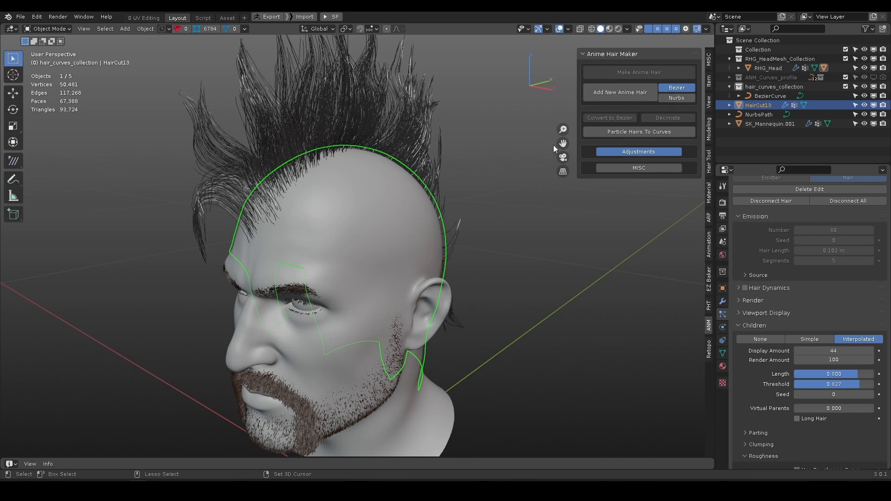
mouse_move(511, 264)
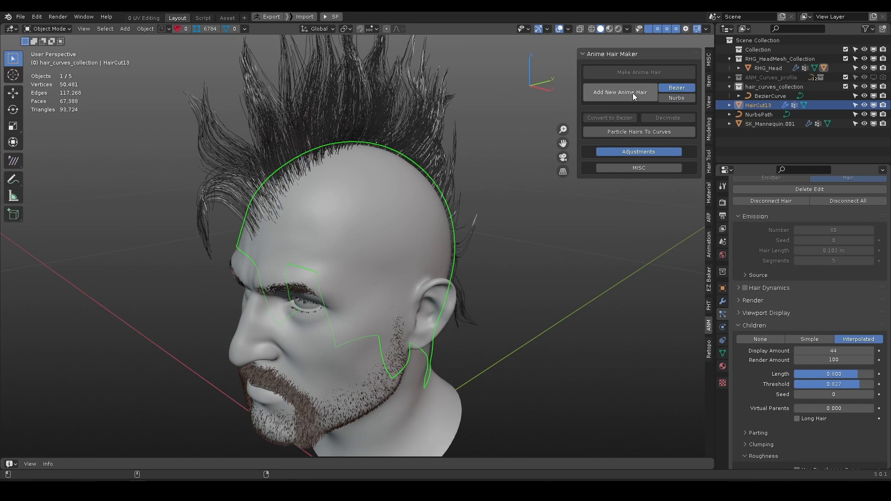
Plant several new tapered anime hair strands onto the head's scalp surface
left_click(621, 92)
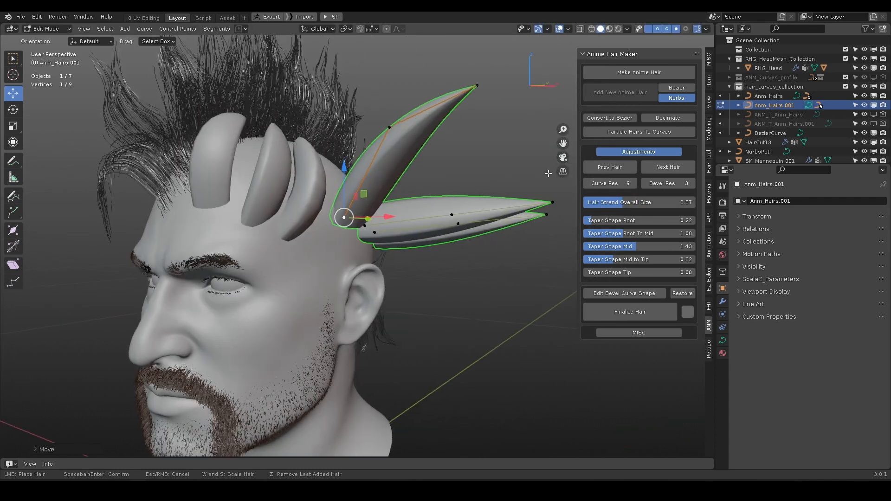
left_click(639, 167)
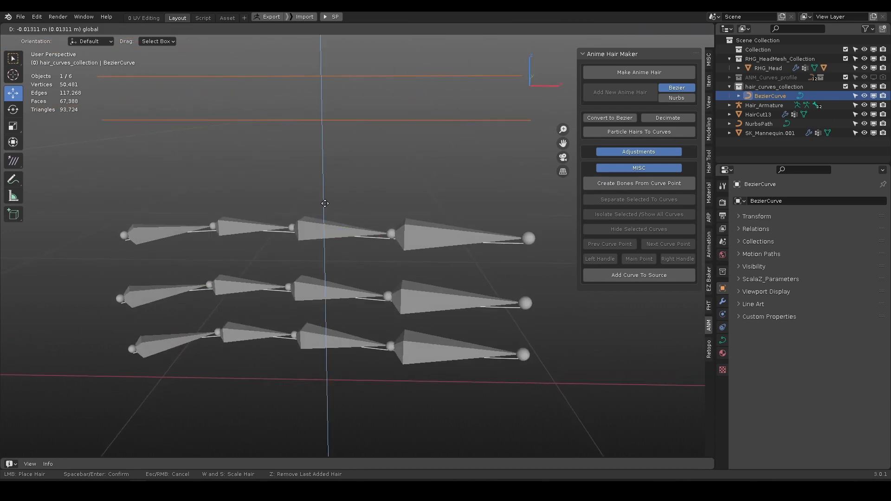
Enter point editing on the six straight Bezier curve strands in the new scene
key("Tab")
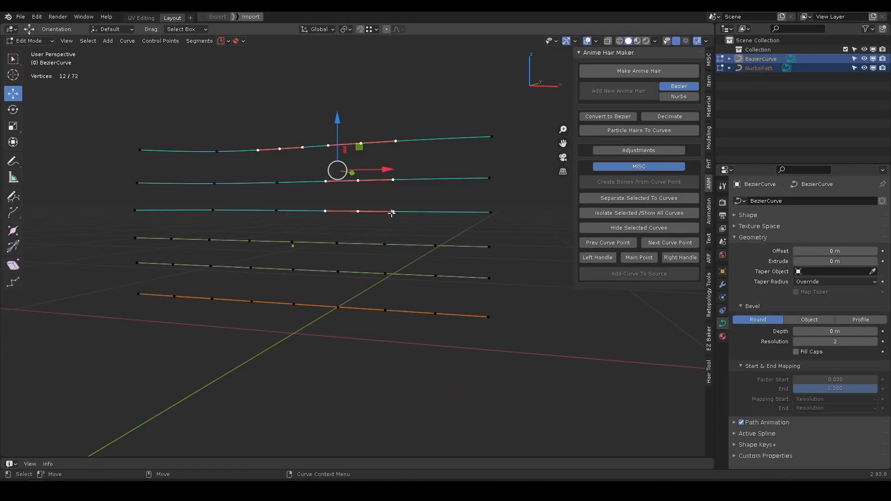
Step to the next and previous curve points, hide the selected splines, then show all curves again
left_click(608, 244)
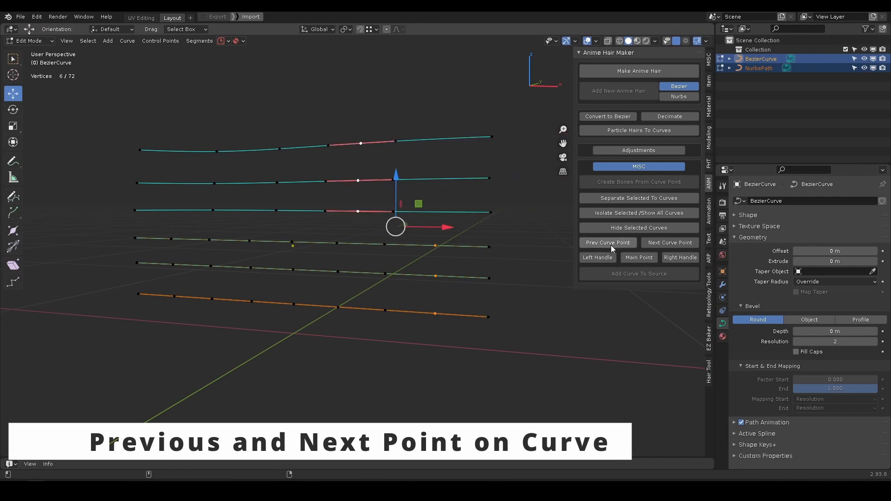
left_click(669, 242)
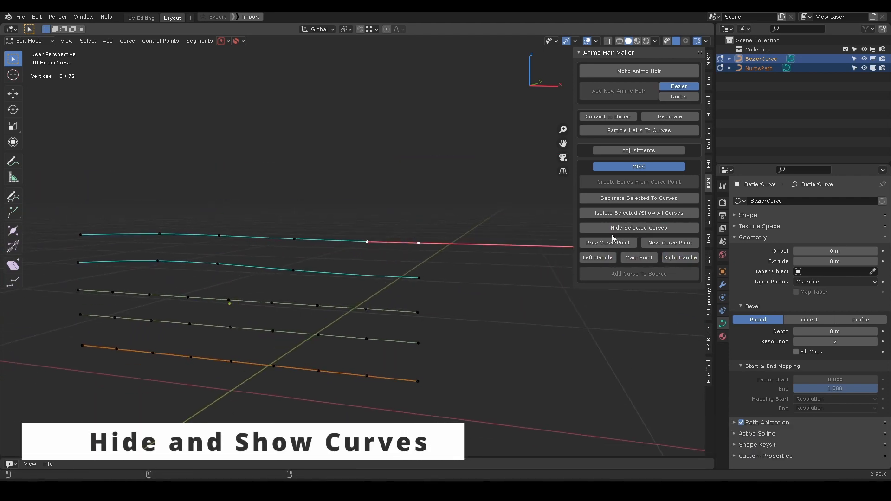
left_click(639, 214)
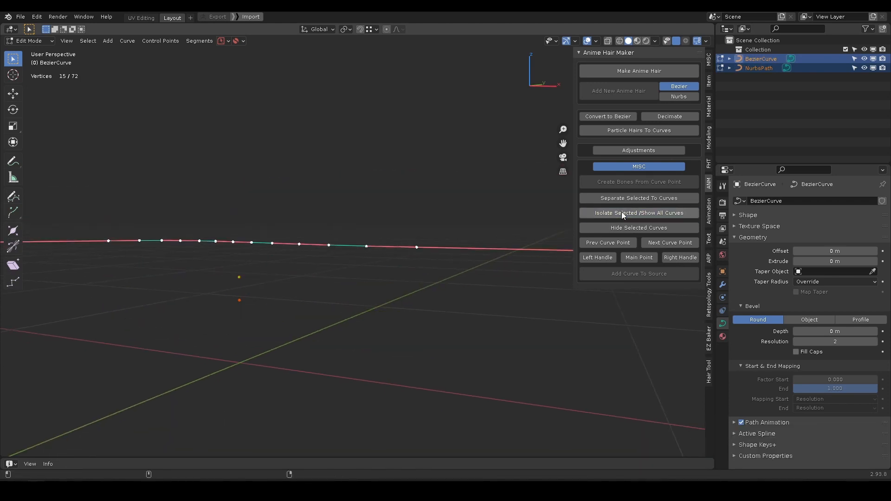
left_click(639, 198)
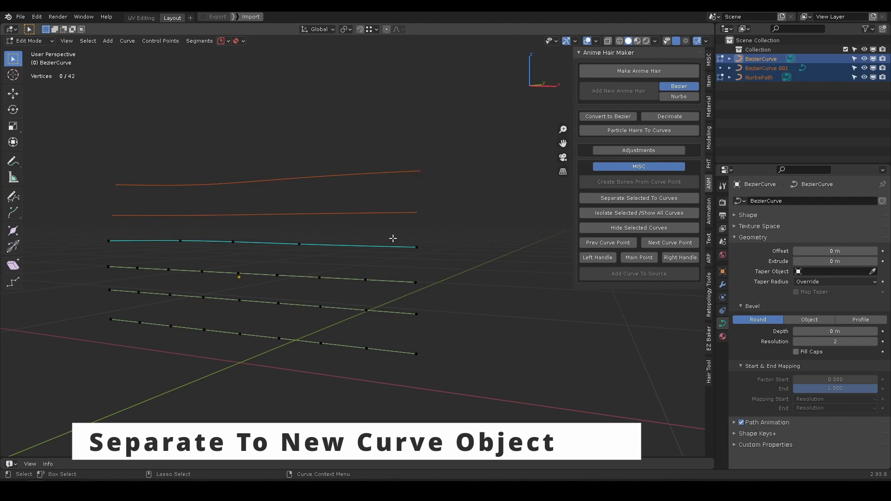